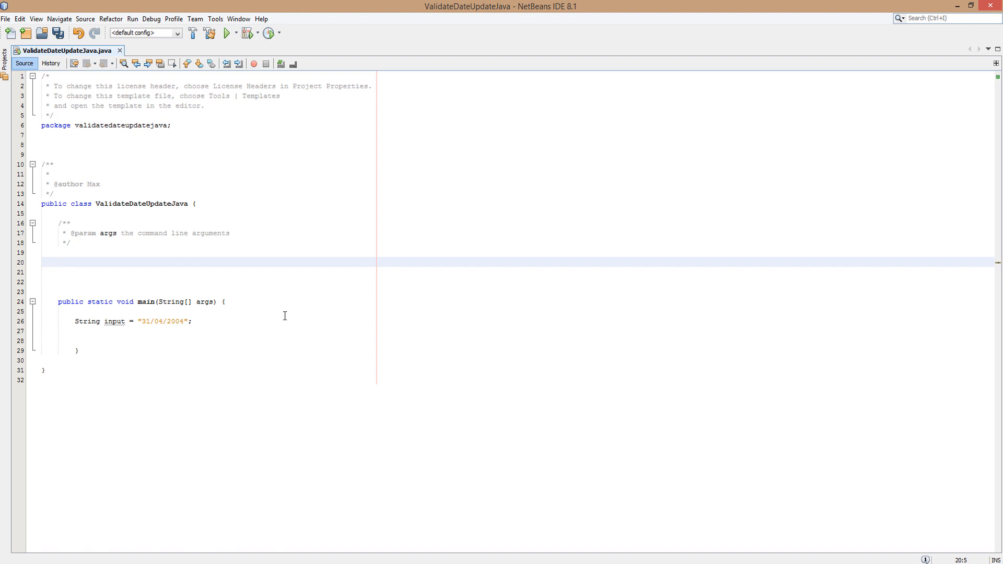
# - Declare a public static void valDate(String date) method in the class
pyautogui.click(59, 262)
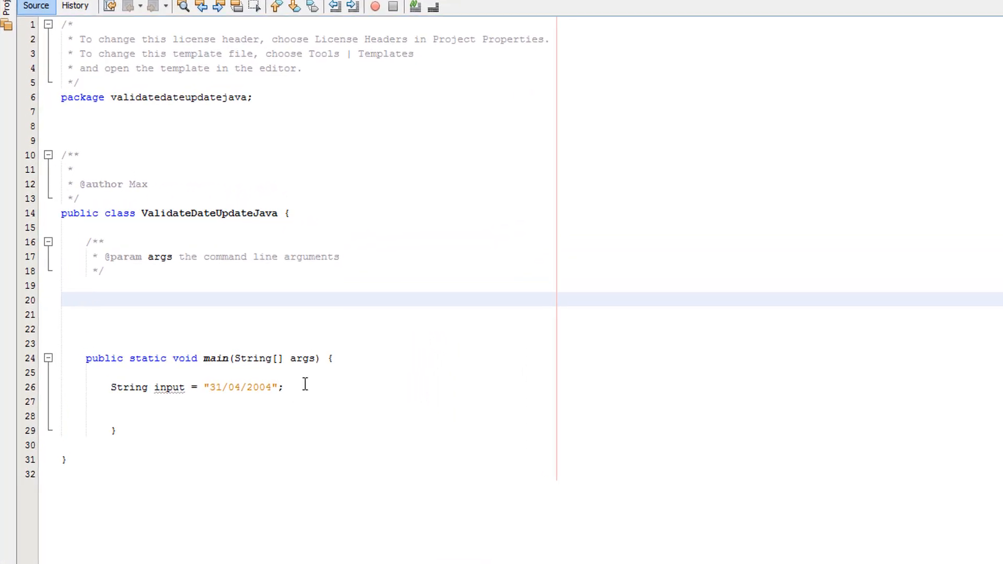
pyautogui.click(110, 386)
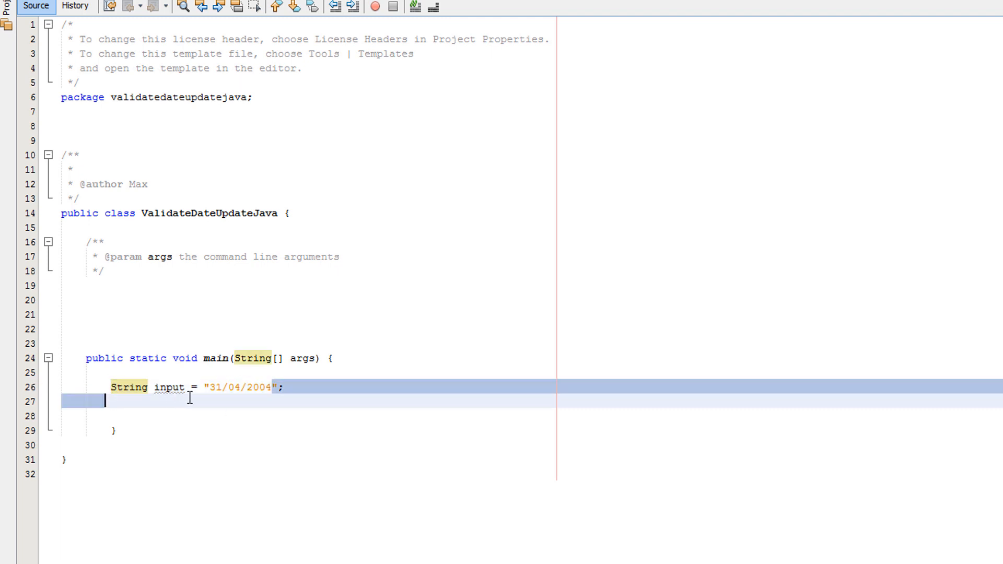
pyautogui.click(235, 310)
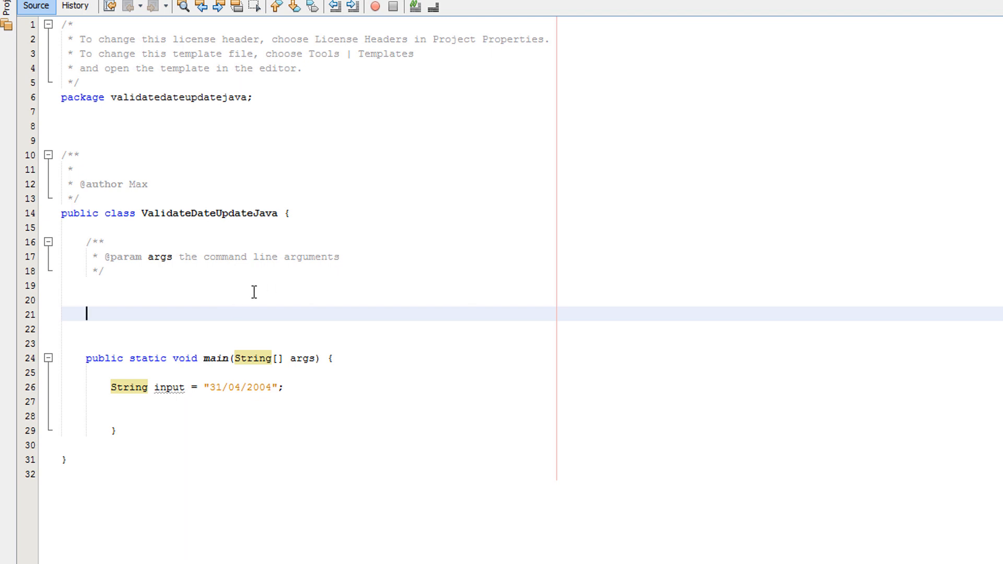
pyautogui.write('public static')
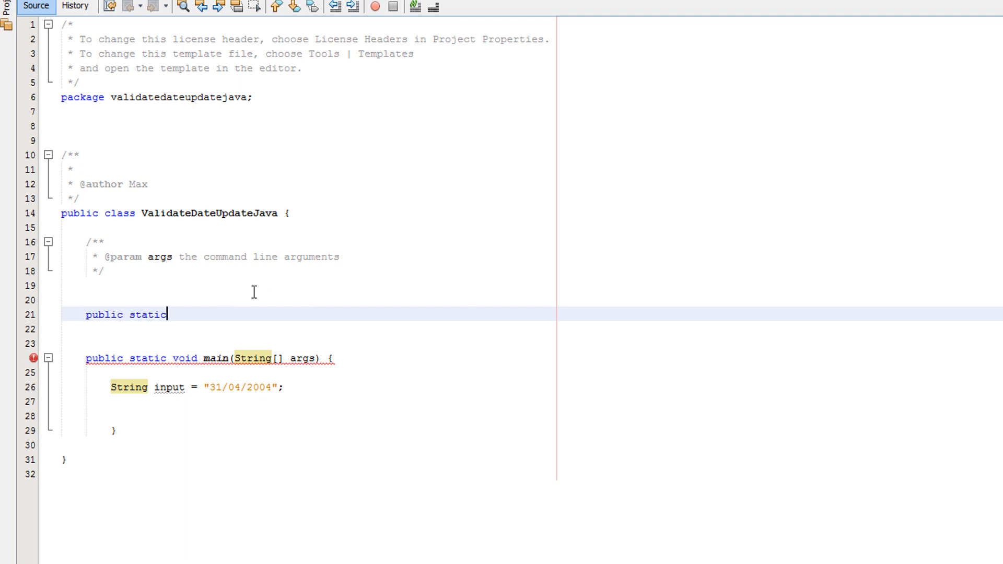
pyautogui.write('void v')
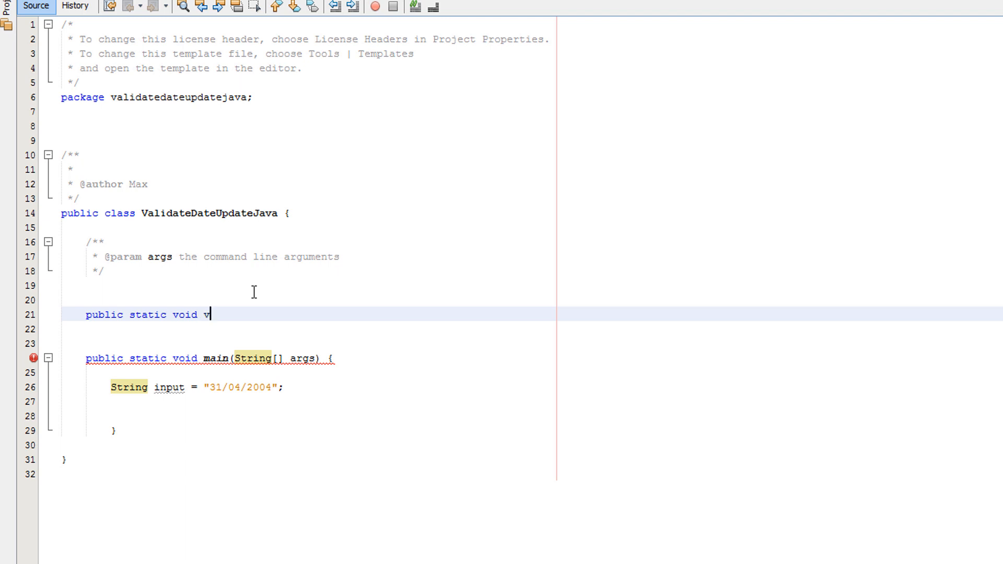
pyautogui.write('alDate(S')
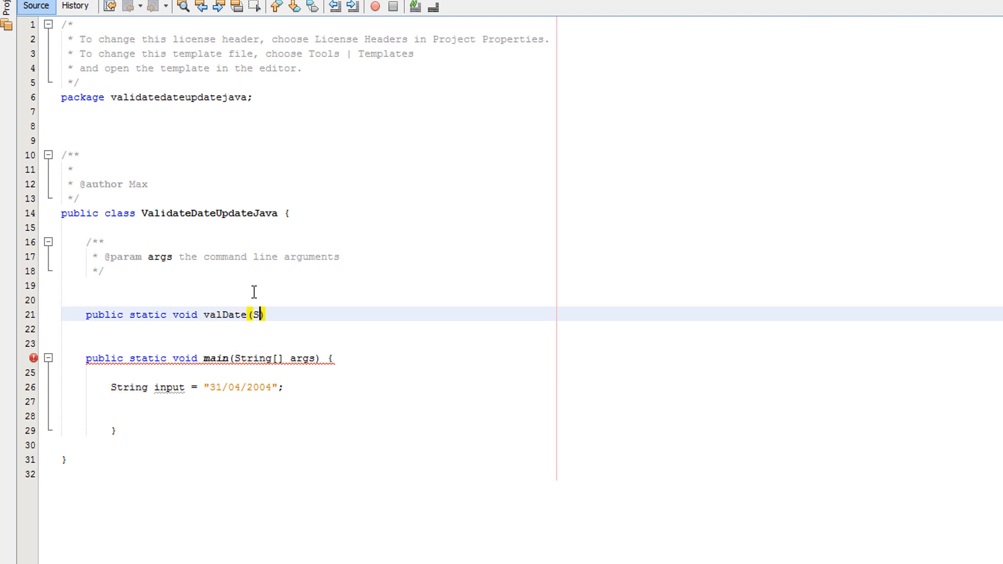
pyautogui.write('tring date)')
pyautogui.click(308, 330)
pyautogui.write('{')
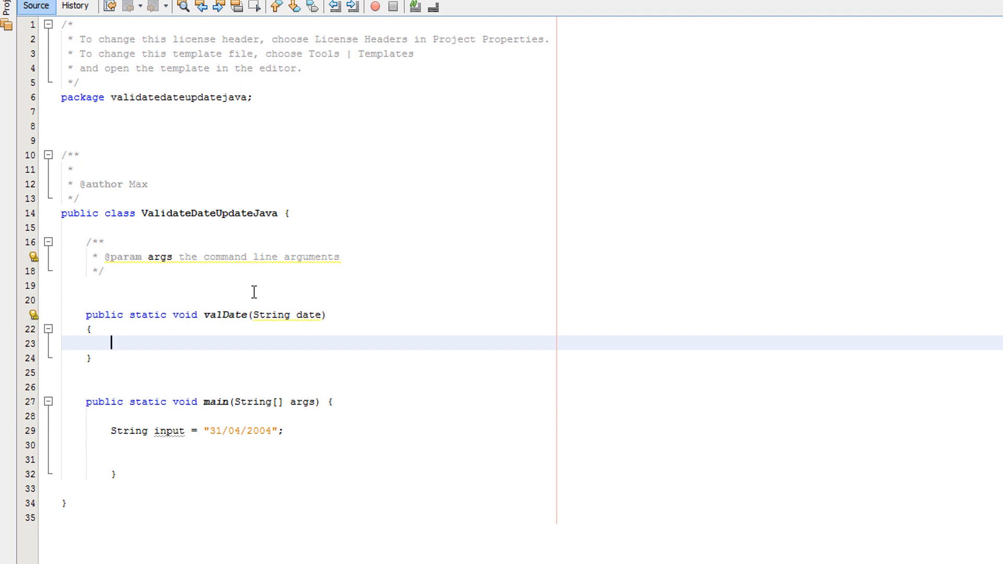
# - Create DateTimeFormatter formatter with pattern "dd/MM/uuuu", importing DateTimeFormatter
pyautogui.write('DateTimeFormatter')
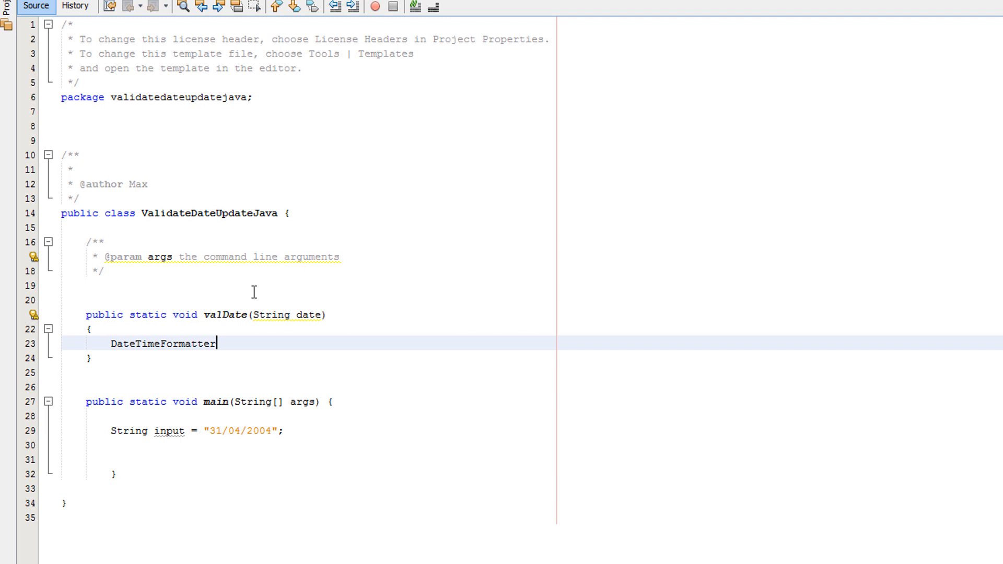
pyautogui.write('formatter =')
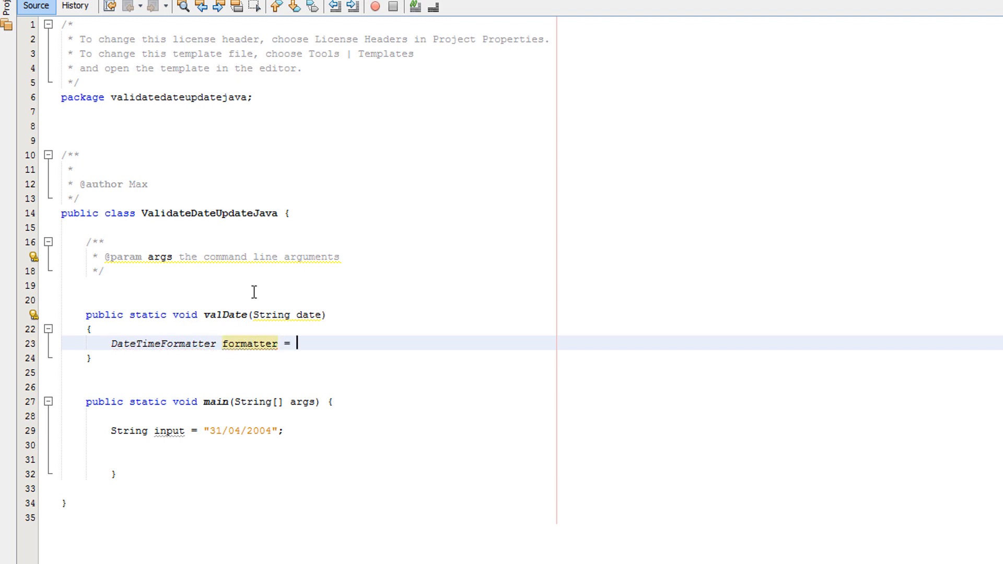
pyautogui.write('DateTimeFormatter')
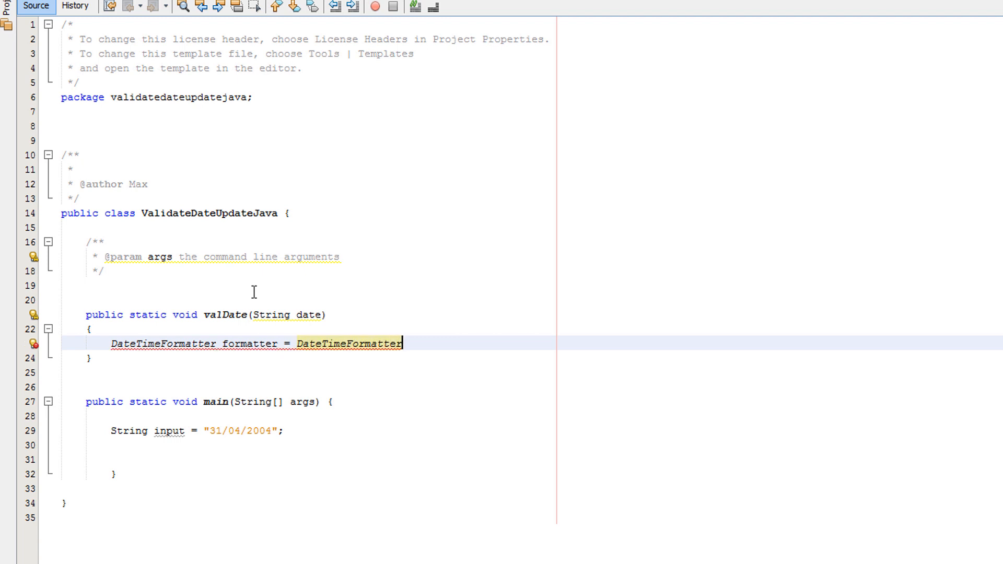
pyautogui.write('.ofPAttern')
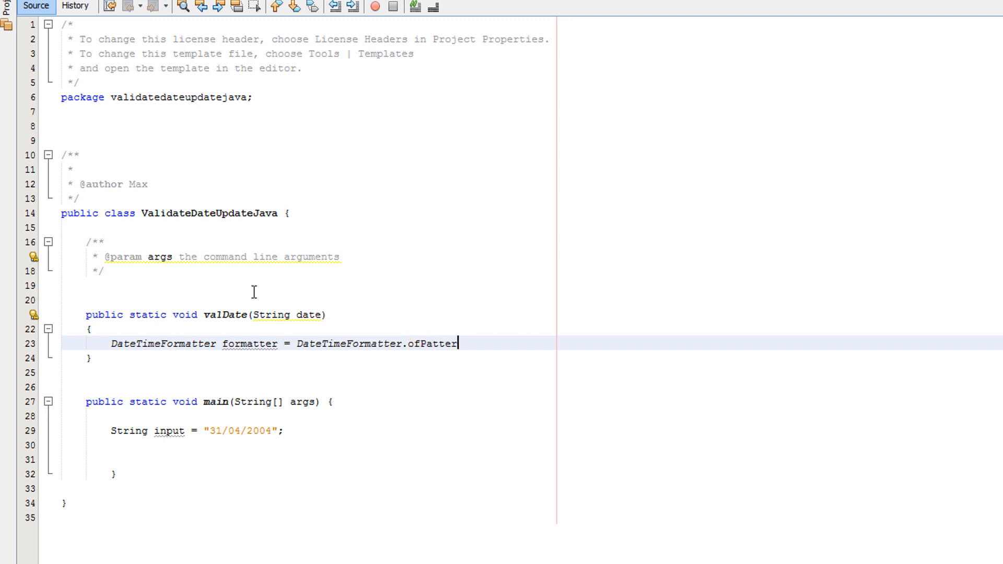
pyautogui.write('n("")')
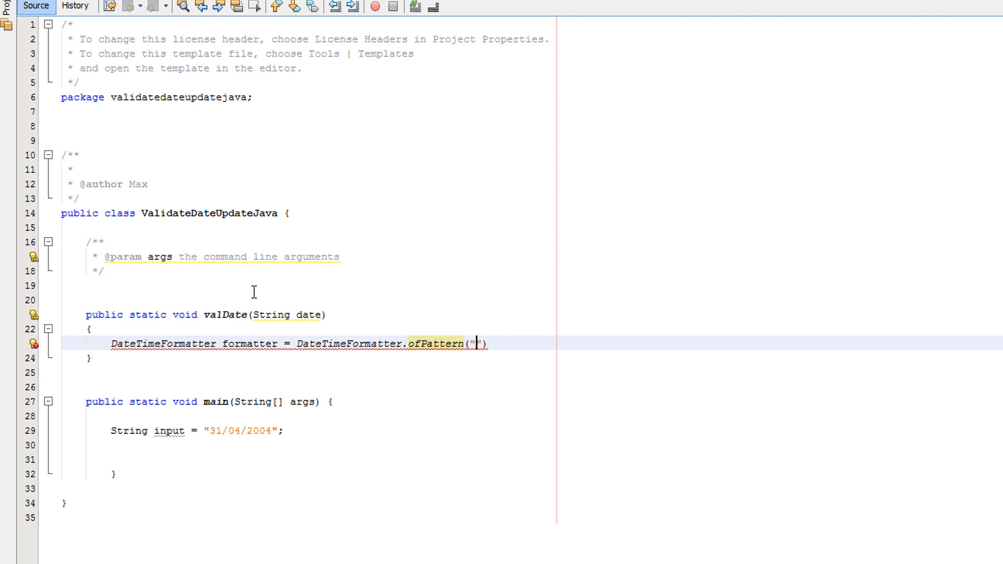
pyautogui.write('dd/')
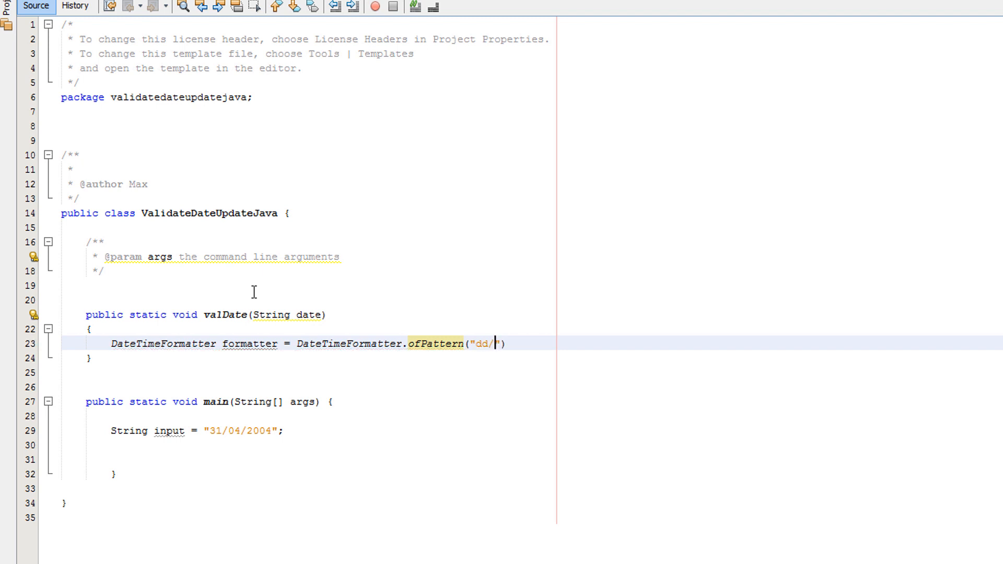
pyautogui.write('MM')
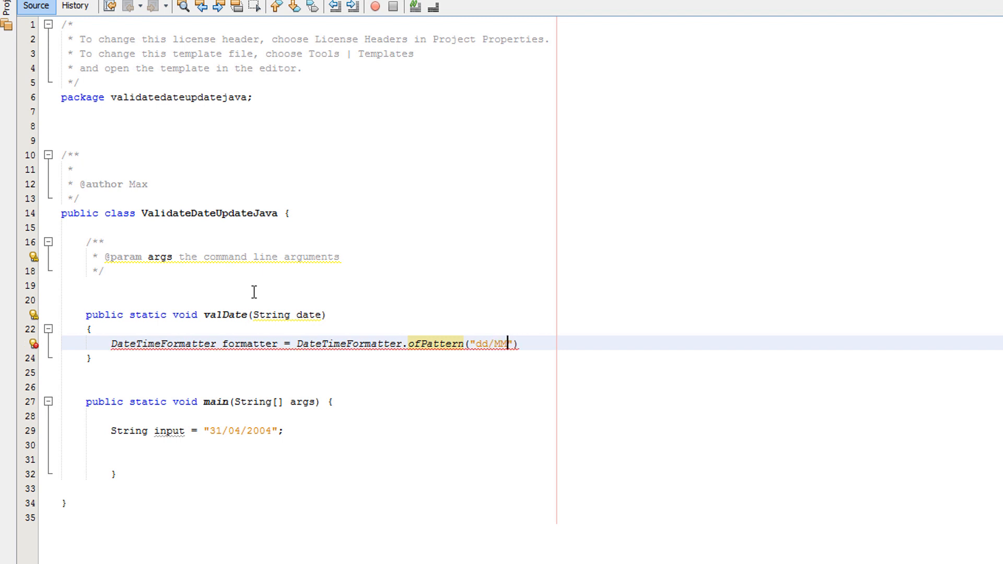
pyautogui.write('/uuuu')
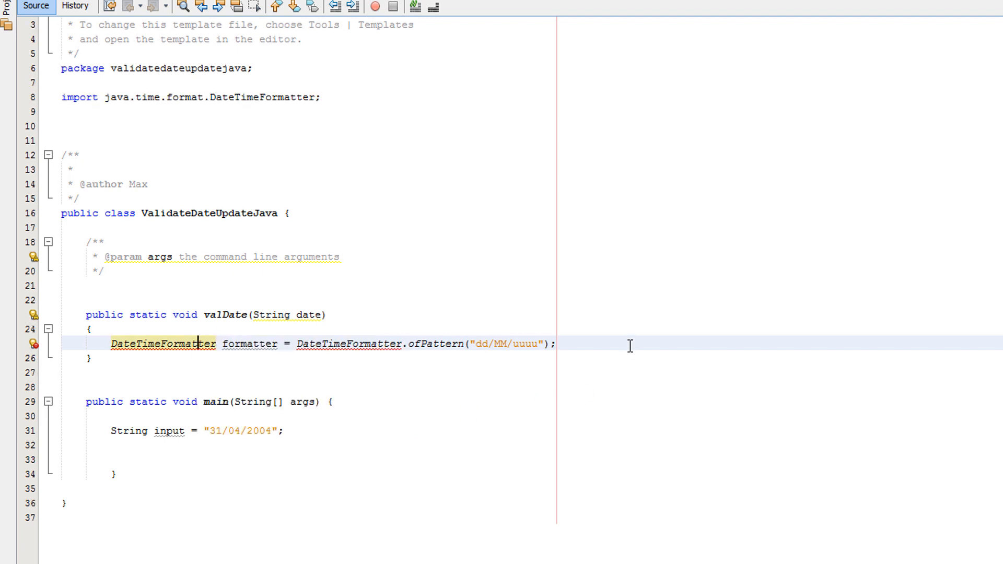
# - Add a try block with catch(Exception e) that prints "Invalid"
pyautogui.press('enter')
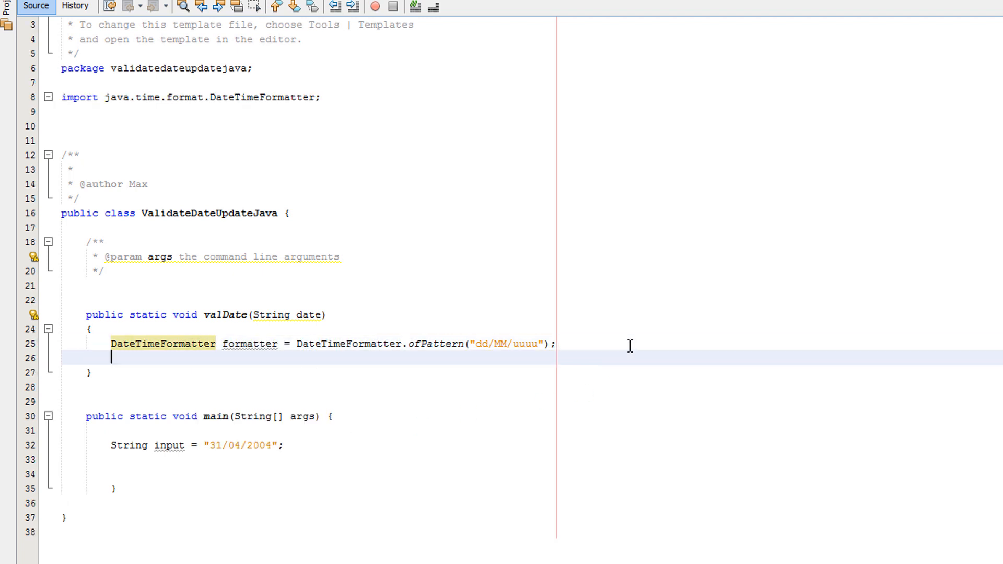
pyautogui.write('try{')
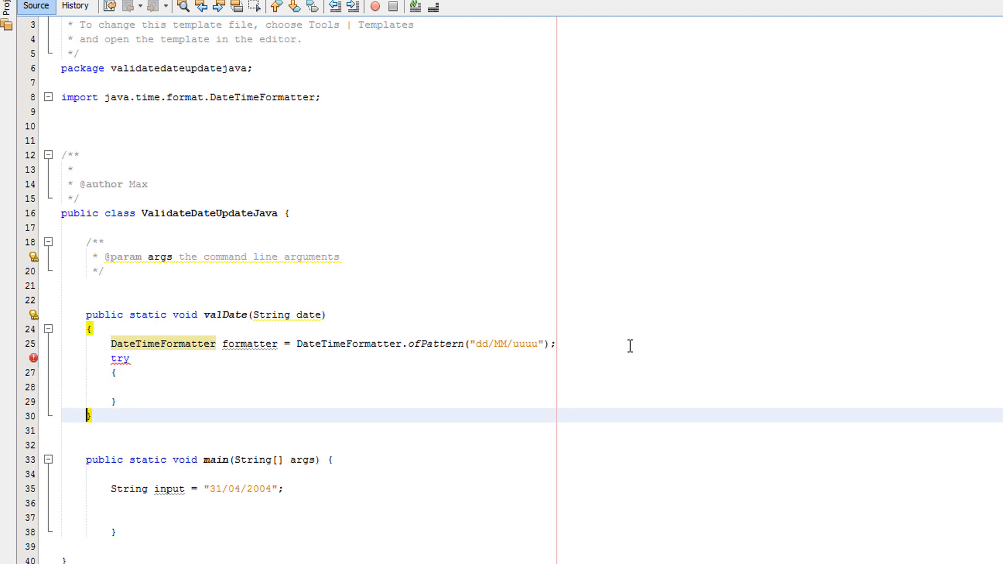
pyautogui.write('catc')
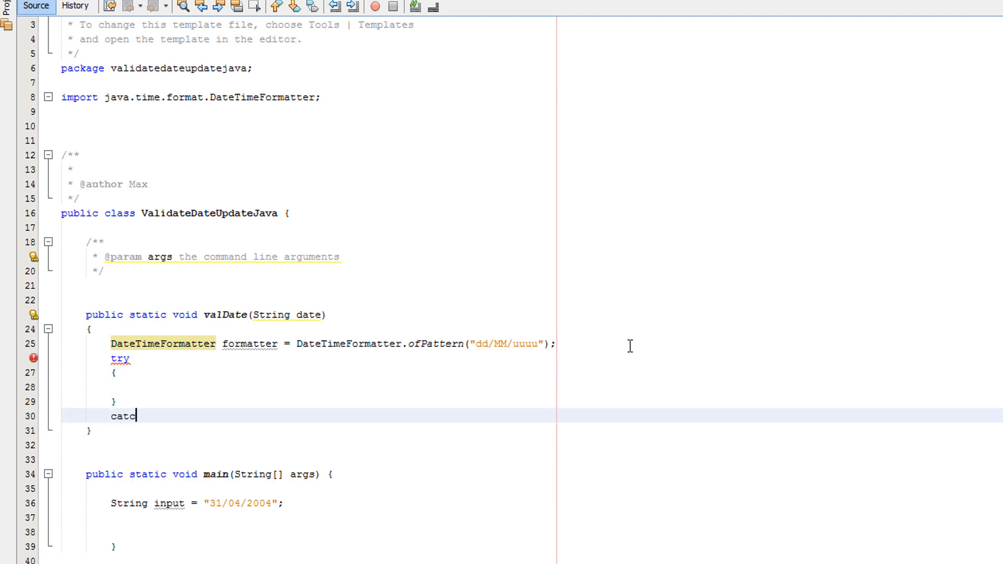
pyautogui.write('h (Exc')
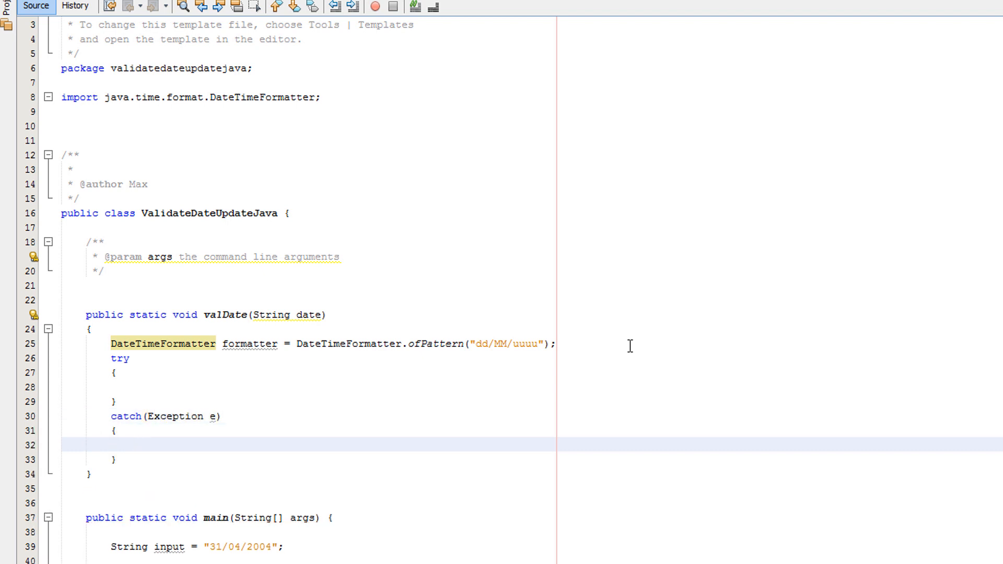
pyautogui.write('System.o')
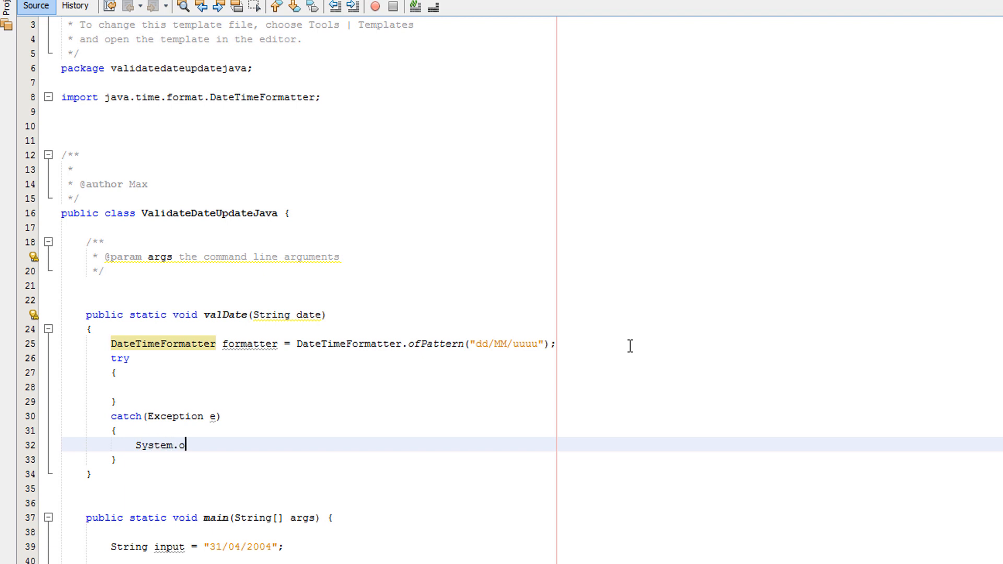
pyautogui.write('ut.println("Invalid");')
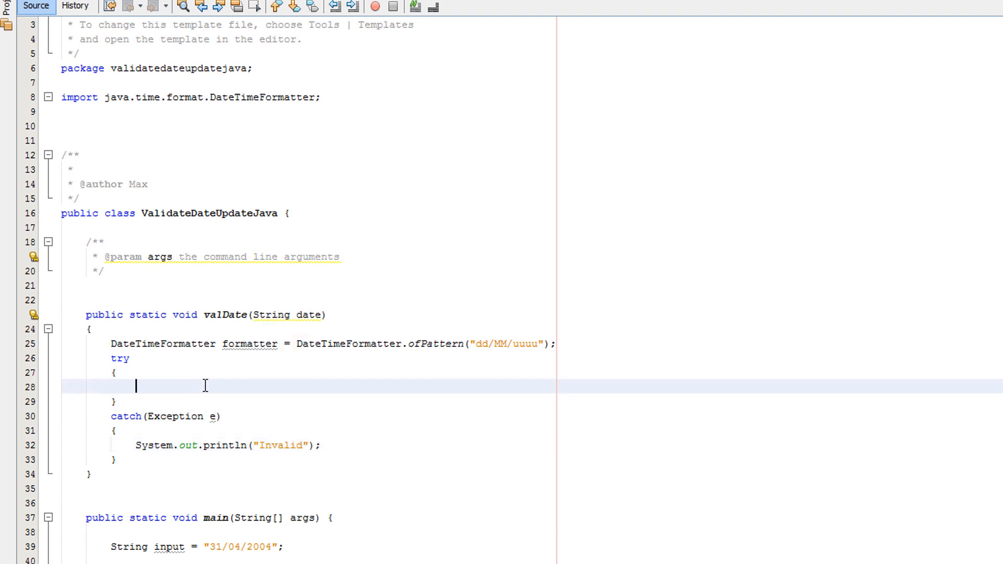
# - Parse the incoming string inside the try with formatter.parse(date);
pyautogui.write('formatter')
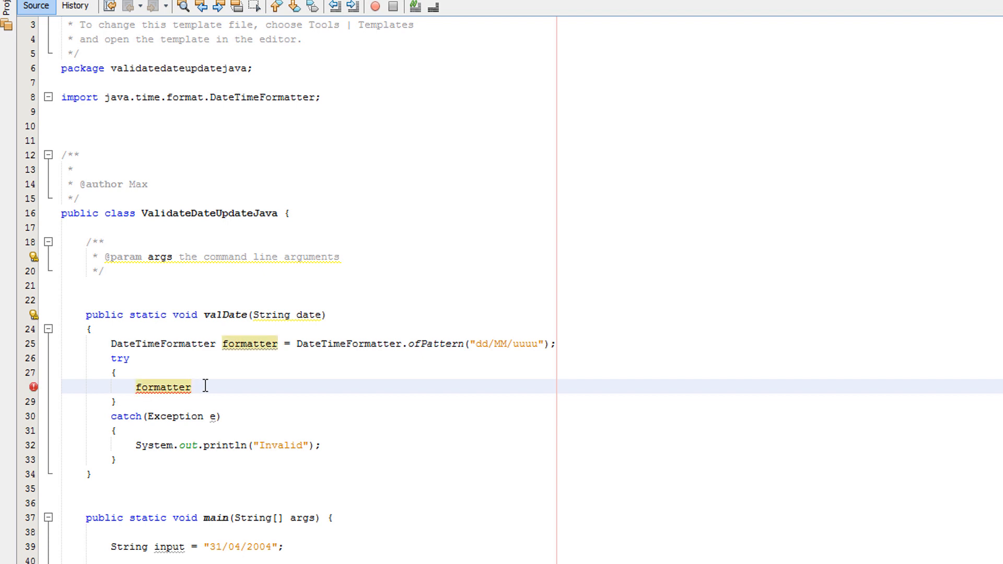
pyautogui.write('.parse')
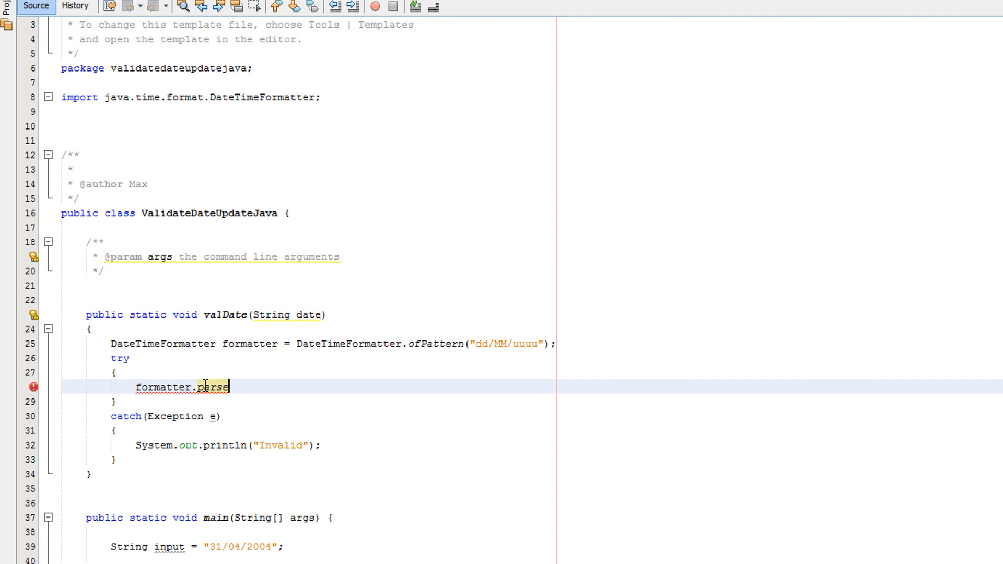
pyautogui.write('(date)')
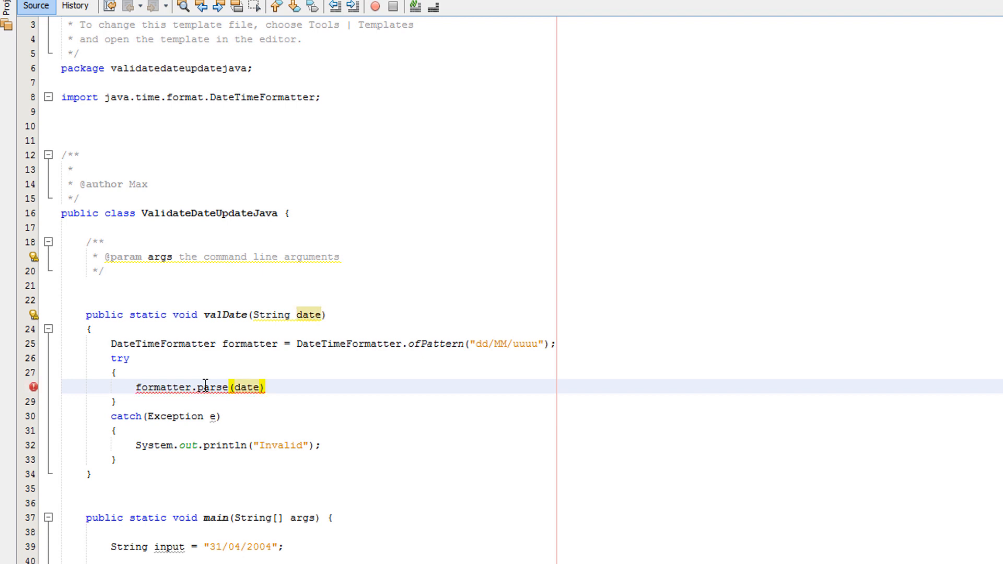
pyautogui.write(';')
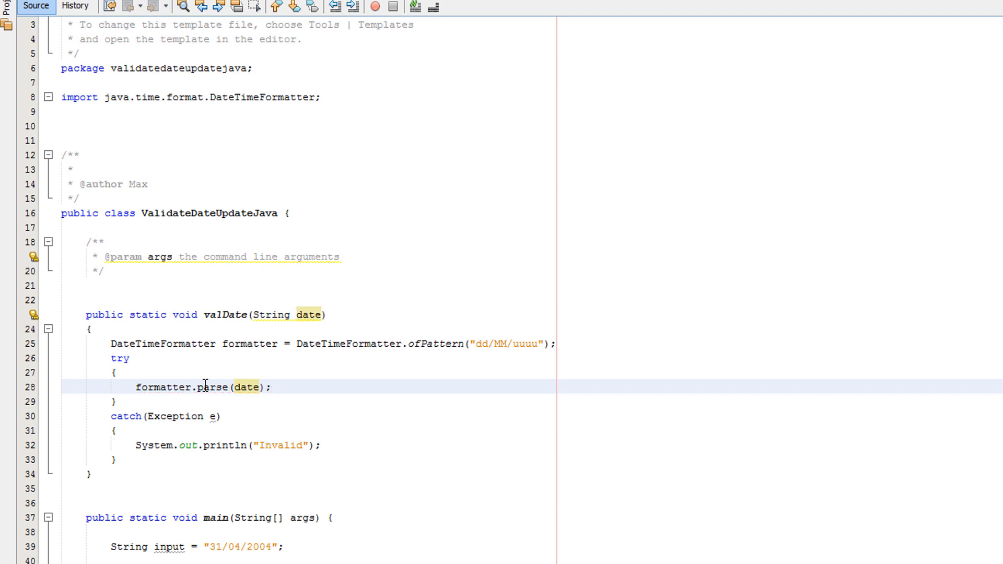
# - Print "Valid date" after the successful parse inside the try block
pyautogui.click(92, 329)
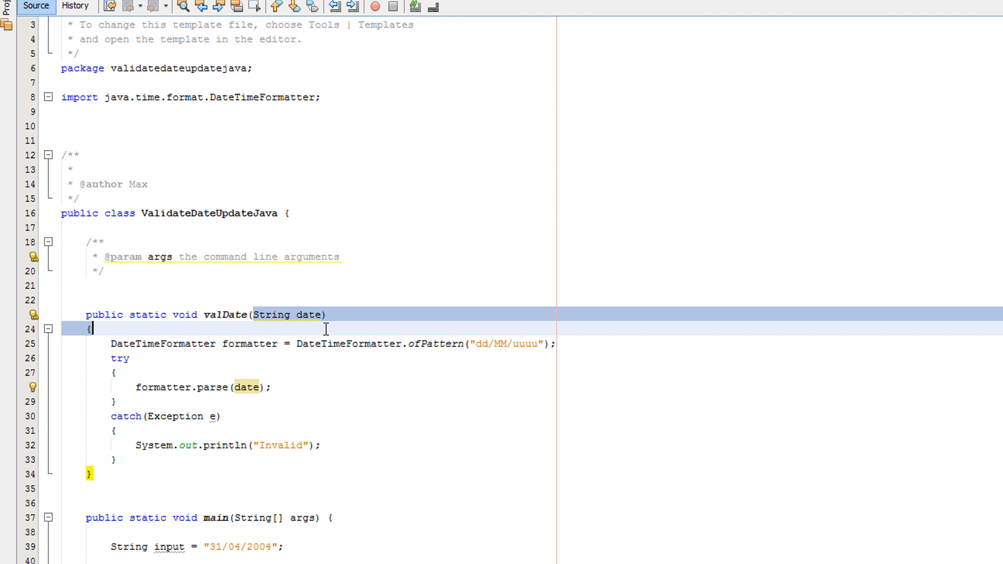
pyautogui.click(291, 387)
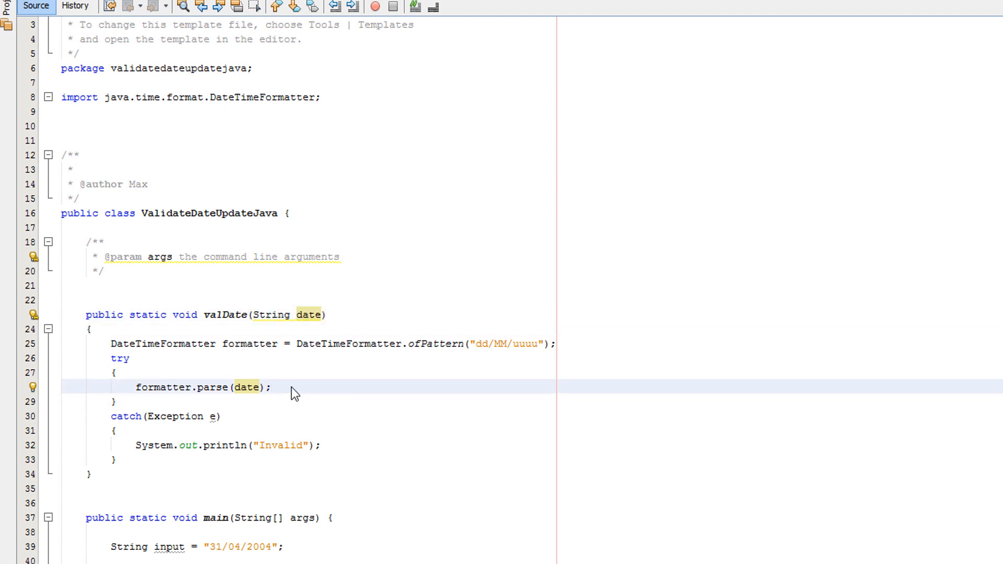
pyautogui.write('System.out.println("V");')
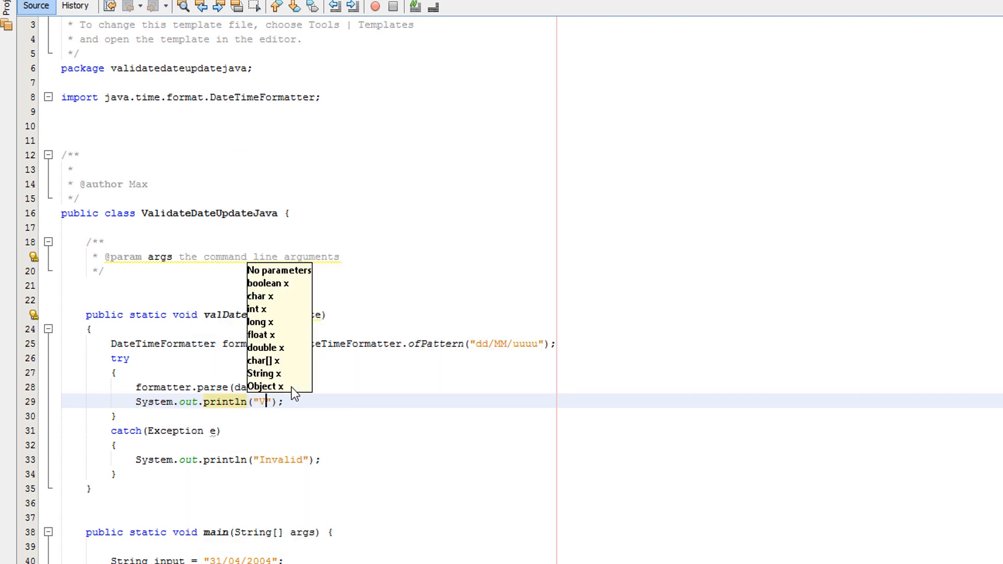
pyautogui.write('alid date')
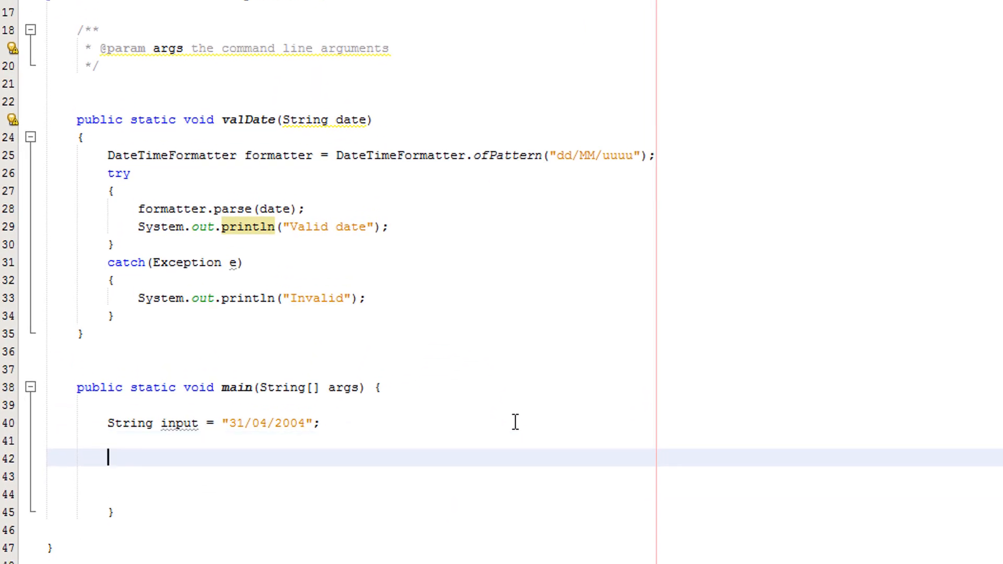
# - Call valDate(input) from main and run the project
pyautogui.write('valDat')
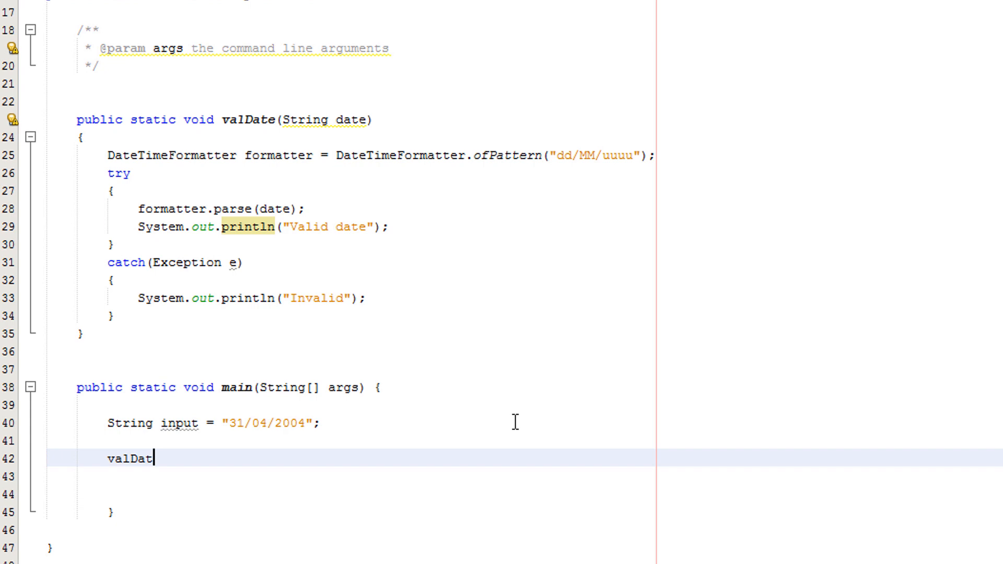
pyautogui.write('e(input);')
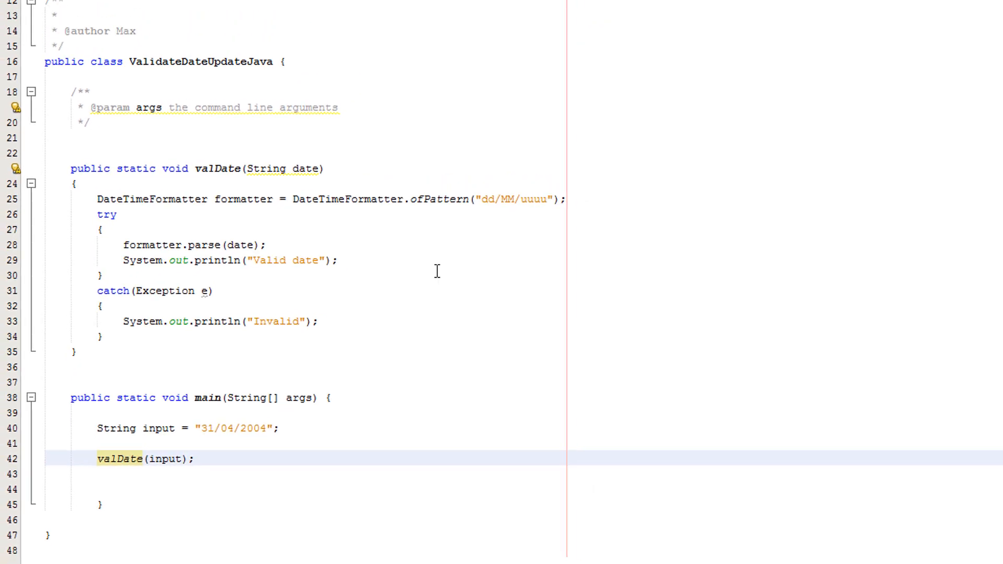
pyautogui.click(227, 32)
pyautogui.write('2')
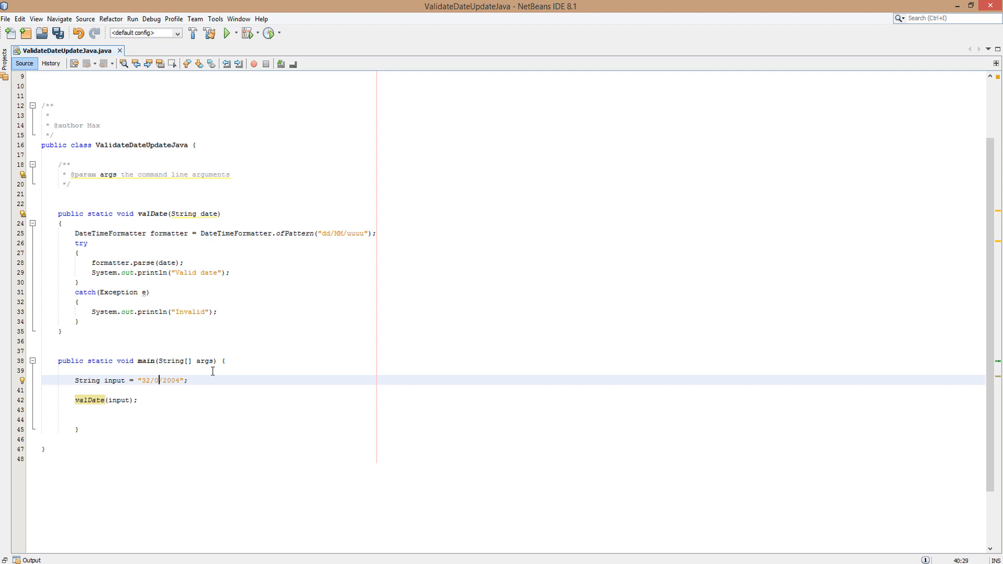
# - Edit main's test date to "32/08/2004" and run the program on it
pyautogui.write('8/')
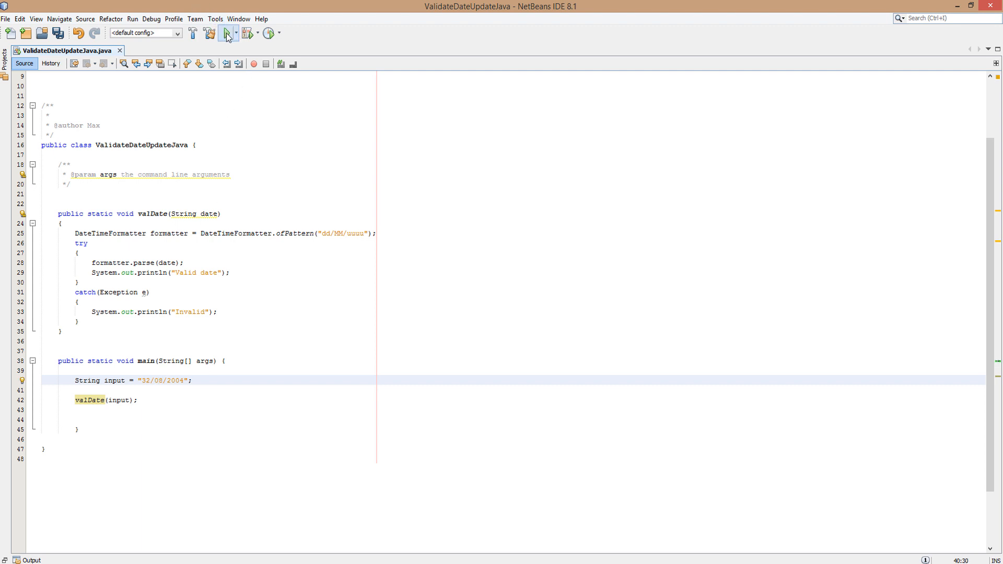
pyautogui.click(227, 33)
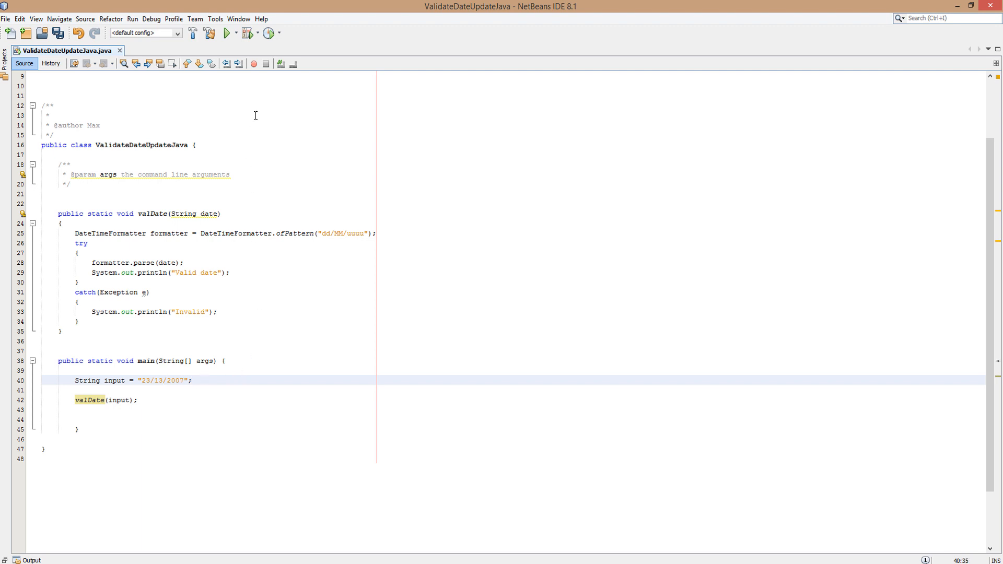
# - Run with "23/12/2007" and walk through valDate's date parameter, try and catch blocks
pyautogui.click(227, 32)
pyautogui.write('2')
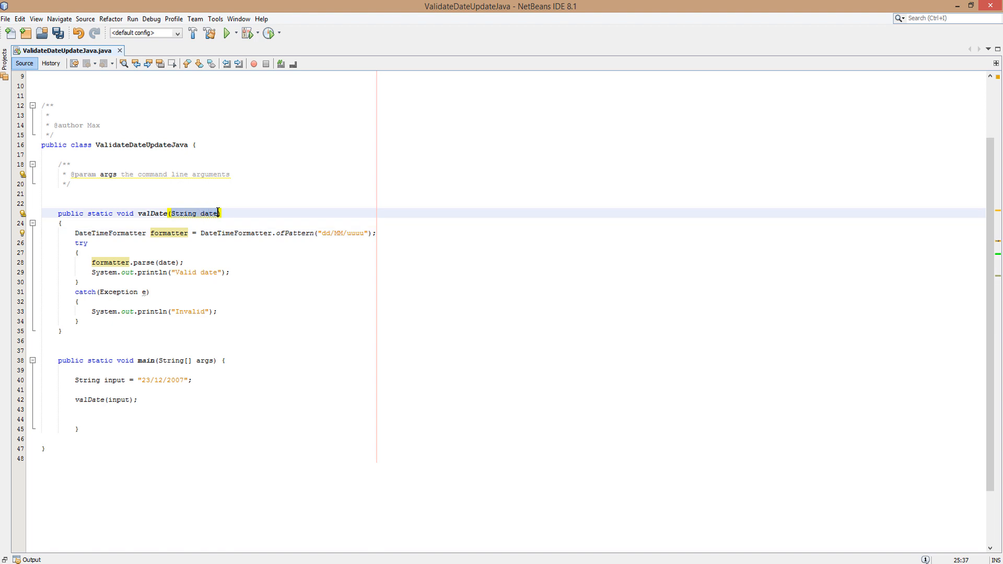
pyautogui.click(276, 233)
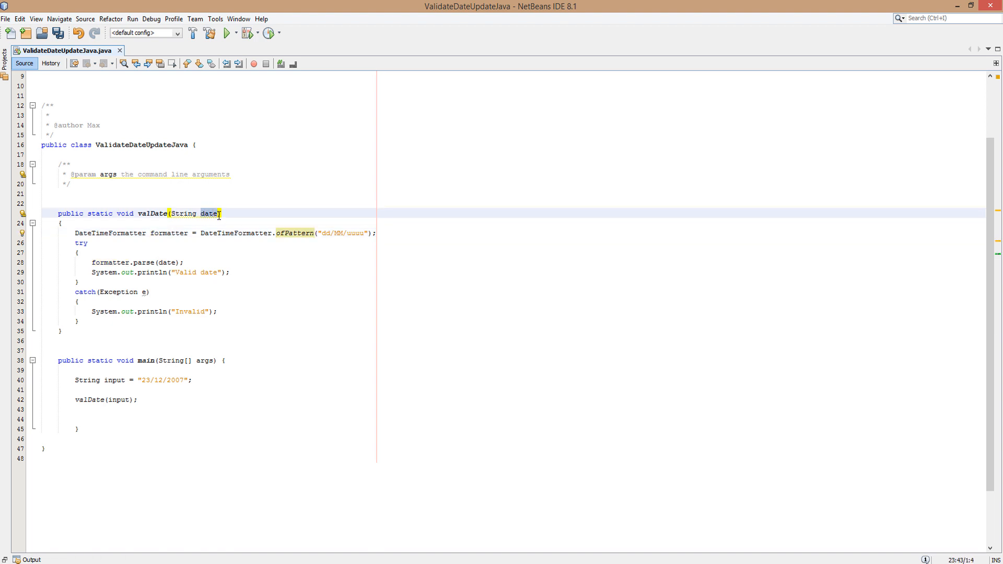
pyautogui.click(60, 222)
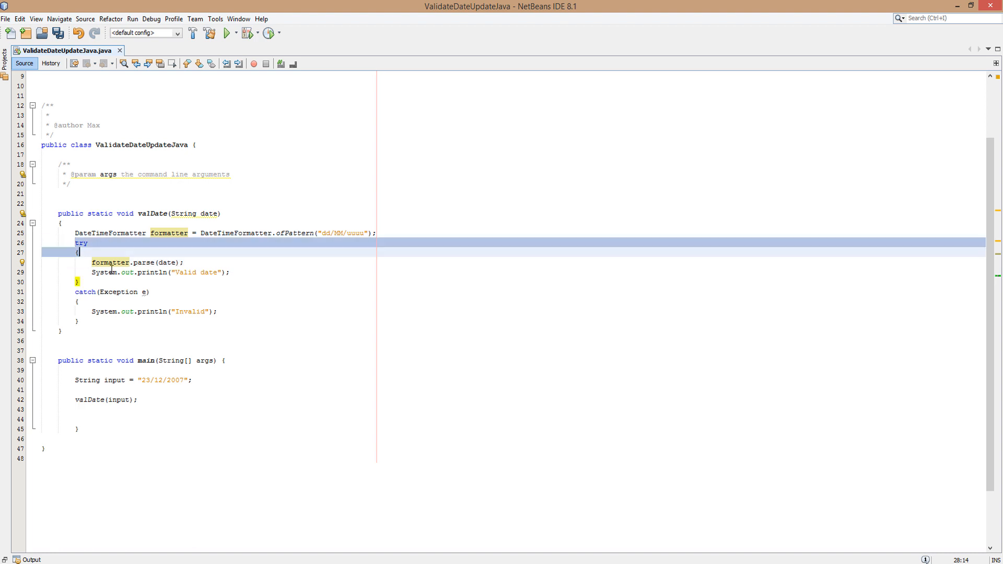
pyautogui.click(260, 282)
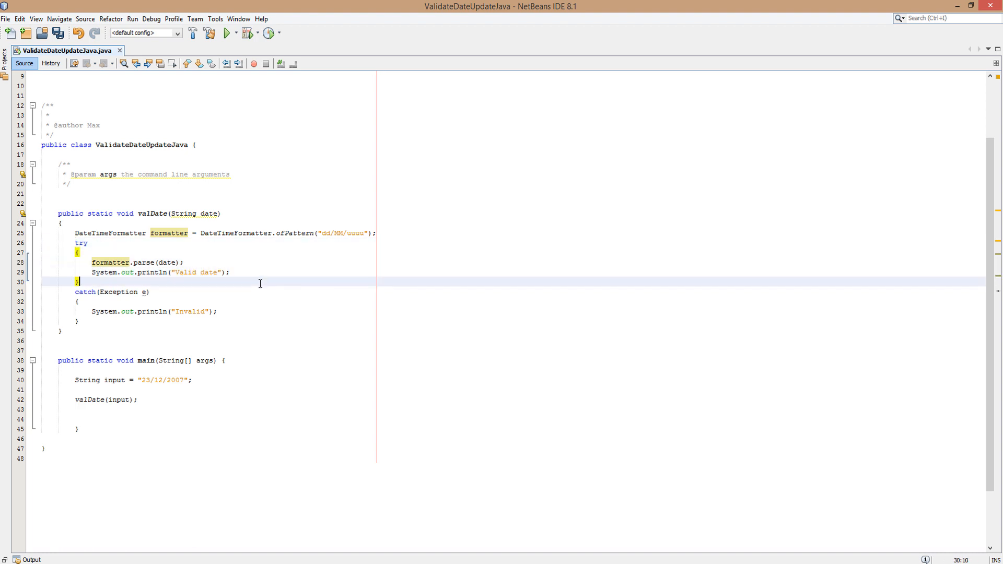
pyautogui.moveTo(227, 253)
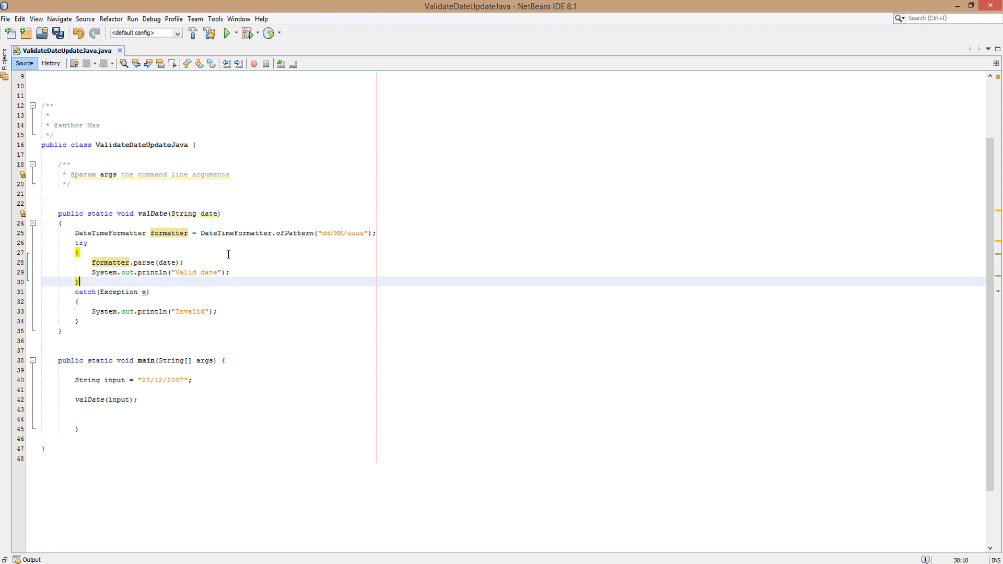
pyautogui.moveTo(198, 226)
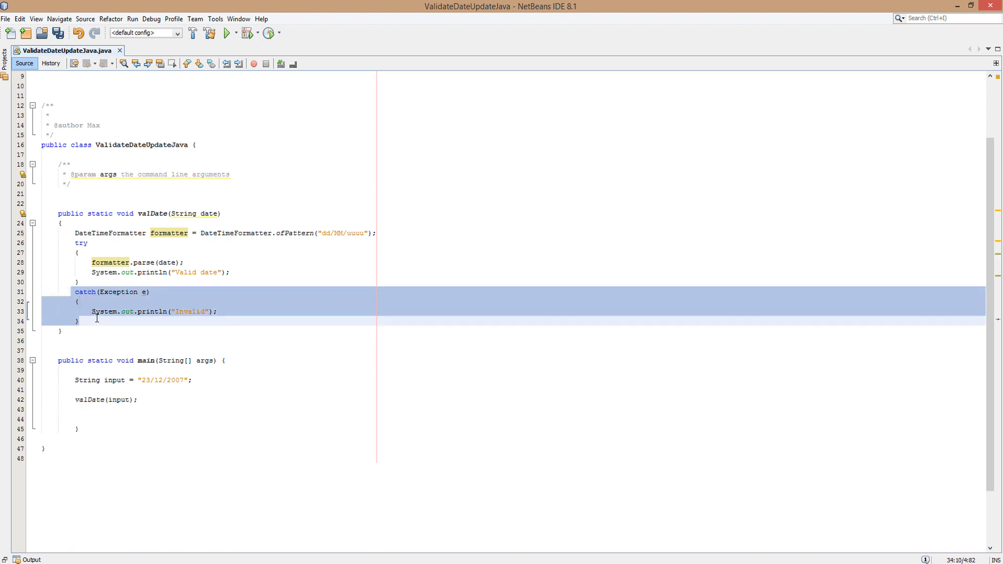
pyautogui.click(61, 331)
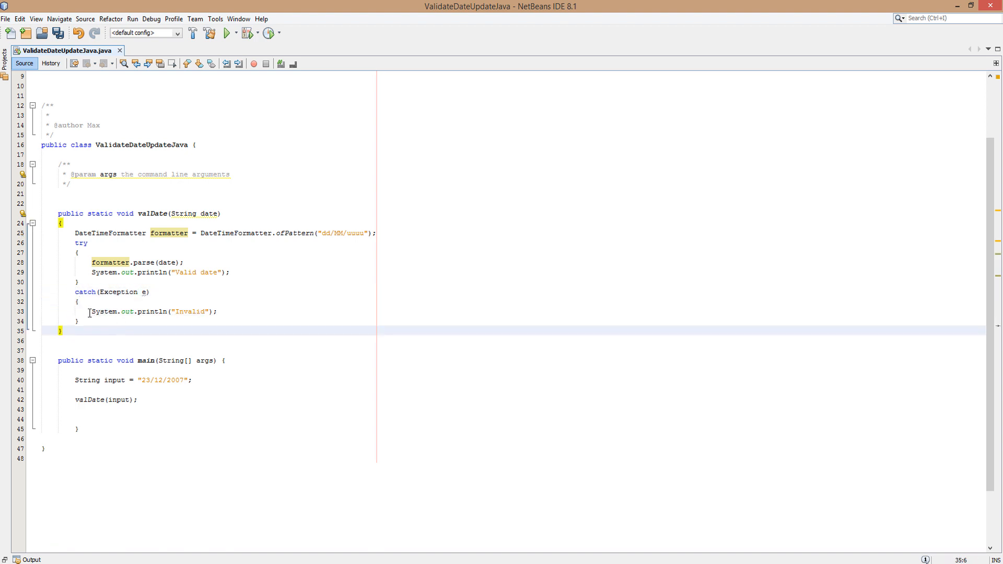